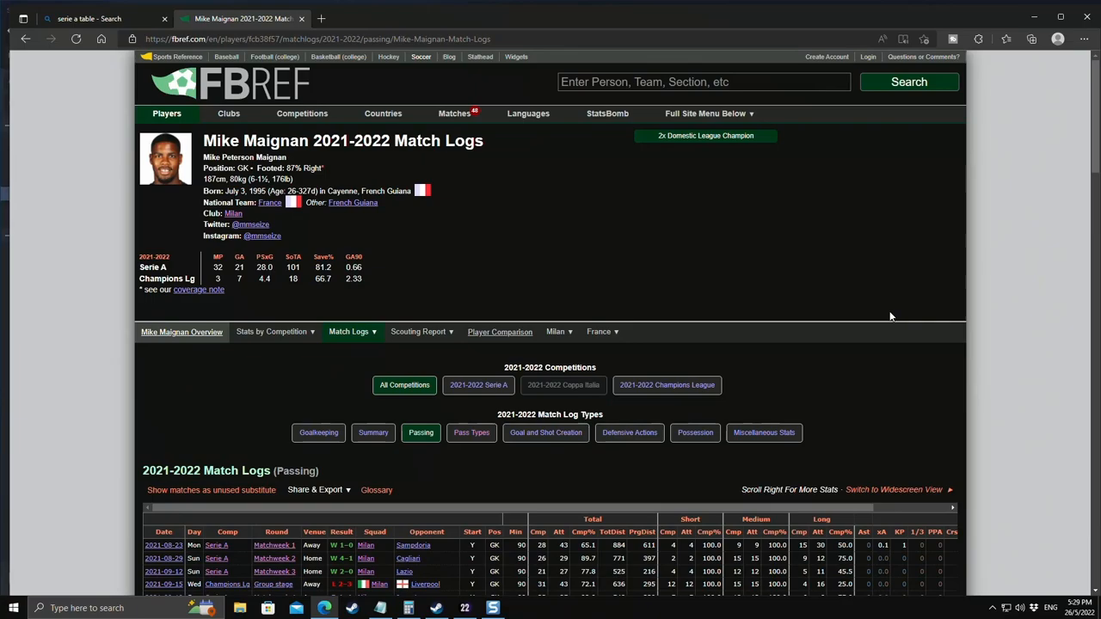
- Scroll through the Out of Possession pressing settings to review them
scroll("down", 3)
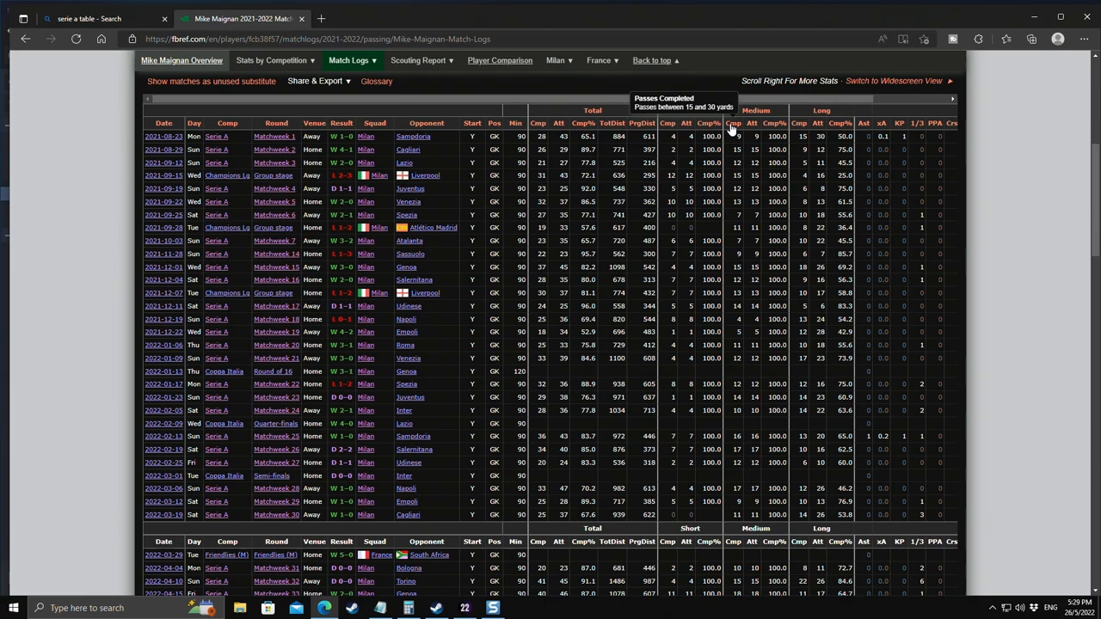
scroll("down", 3)
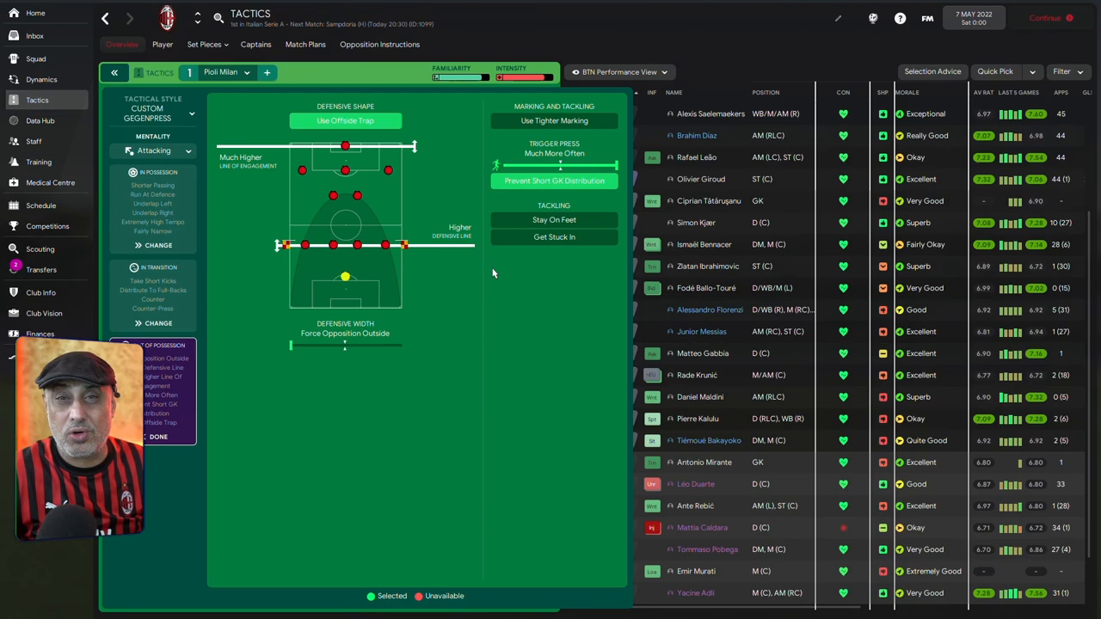
mouse_move(434, 325)
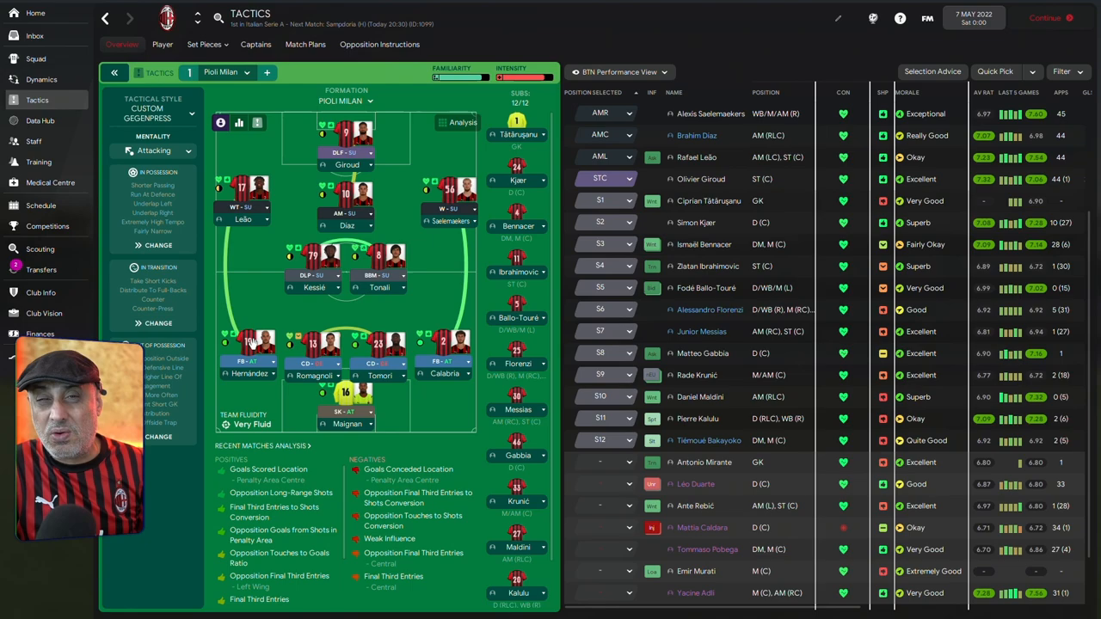
mouse_move(305, 166)
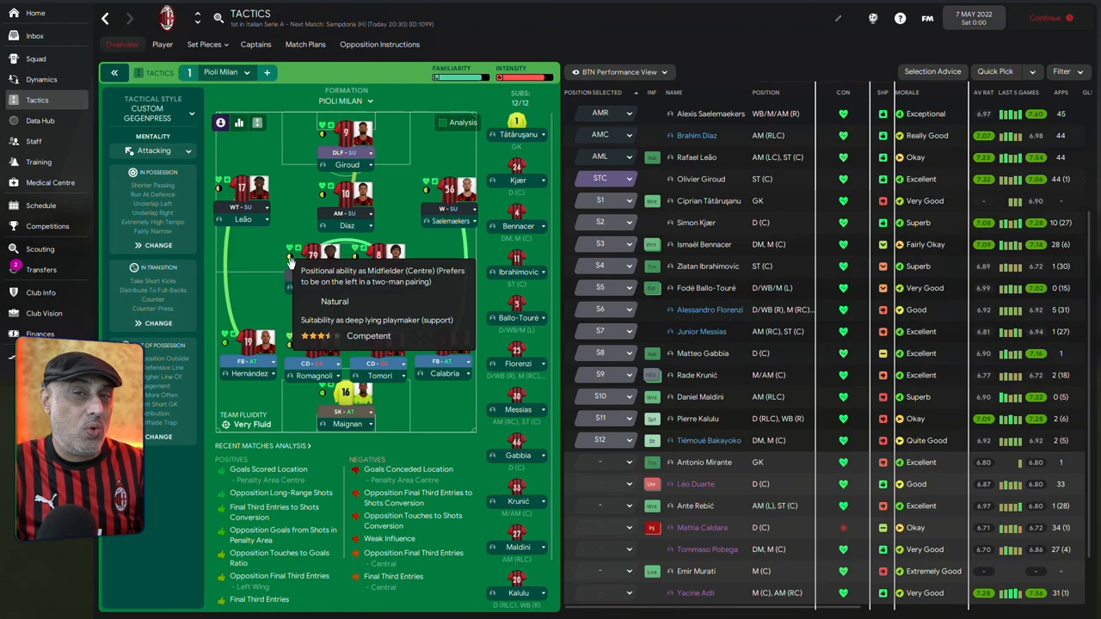
mouse_move(551, 162)
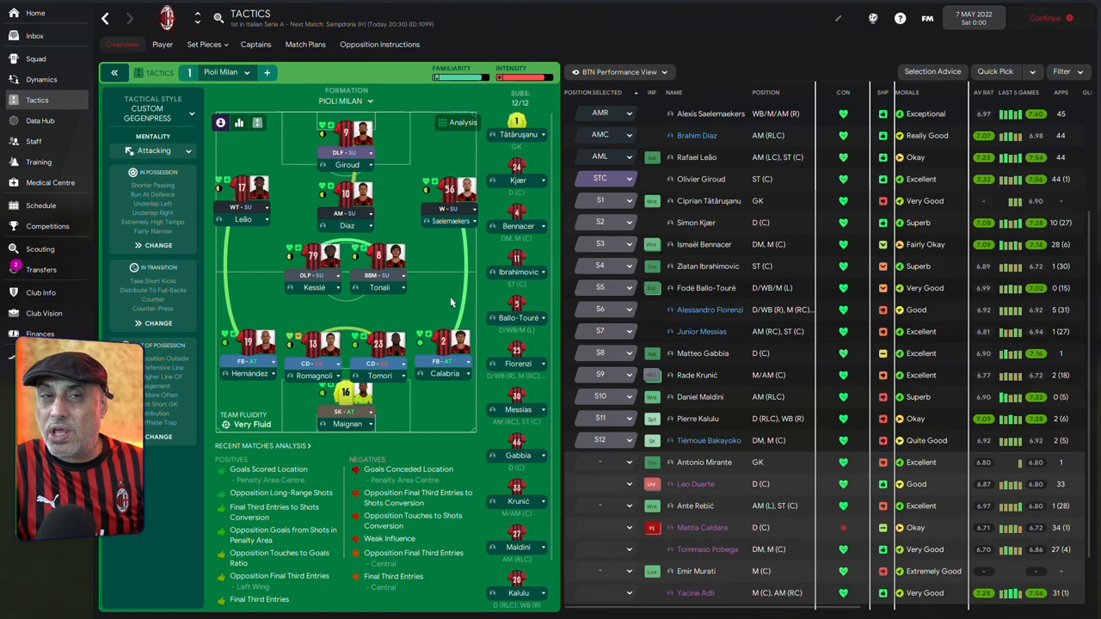
- View the left-back's Full-Back (Attack) instructions in the editor, then cancel without changes
left_click(250, 344)
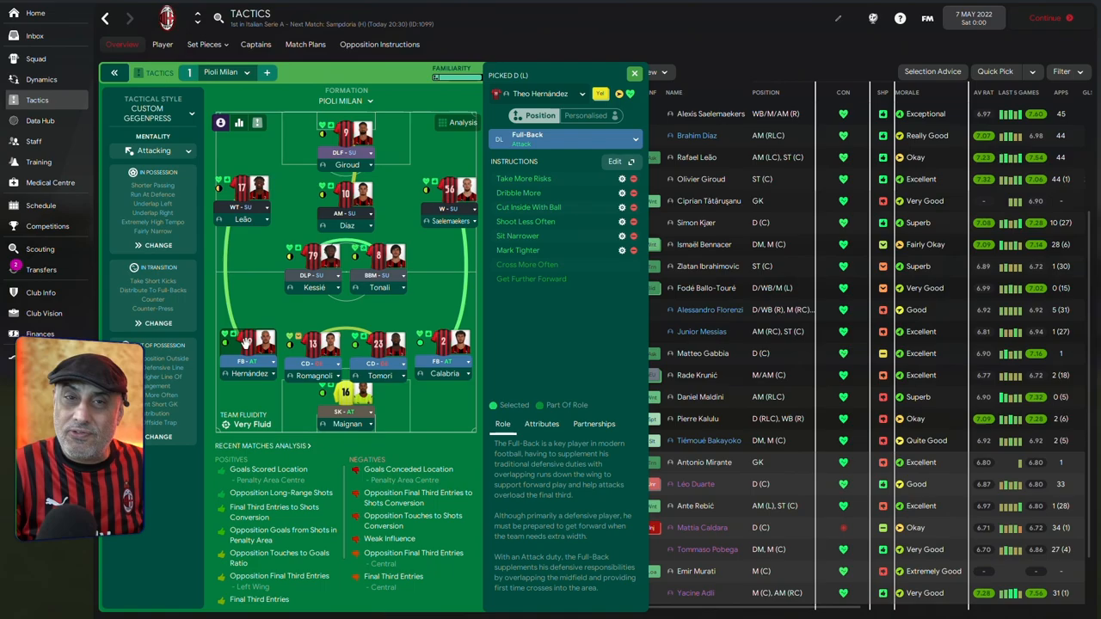
left_click(615, 162)
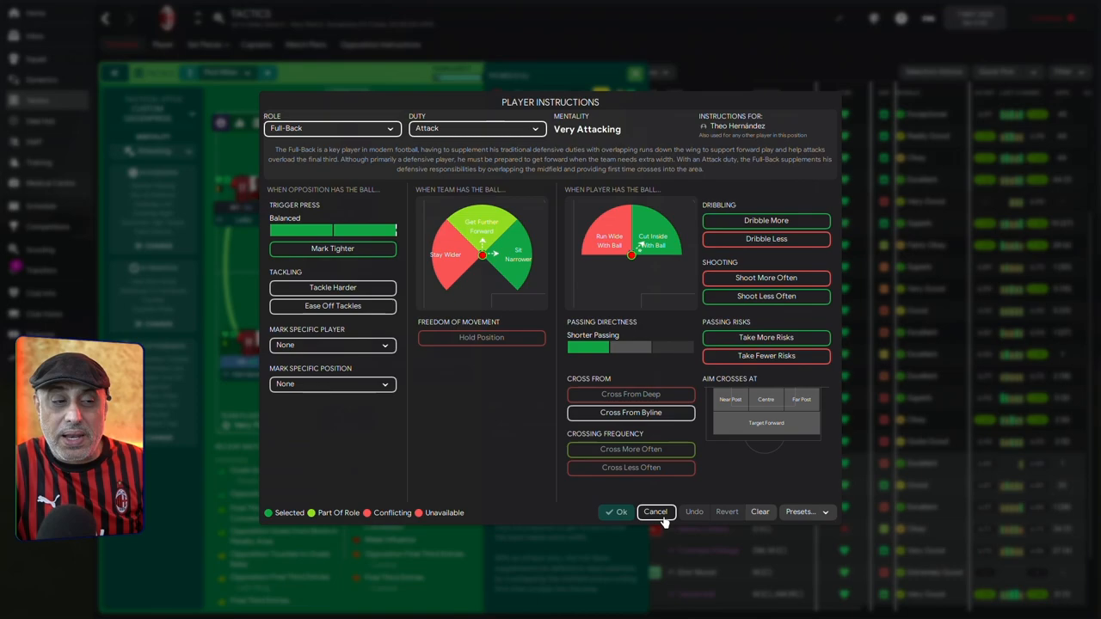
left_click(656, 512)
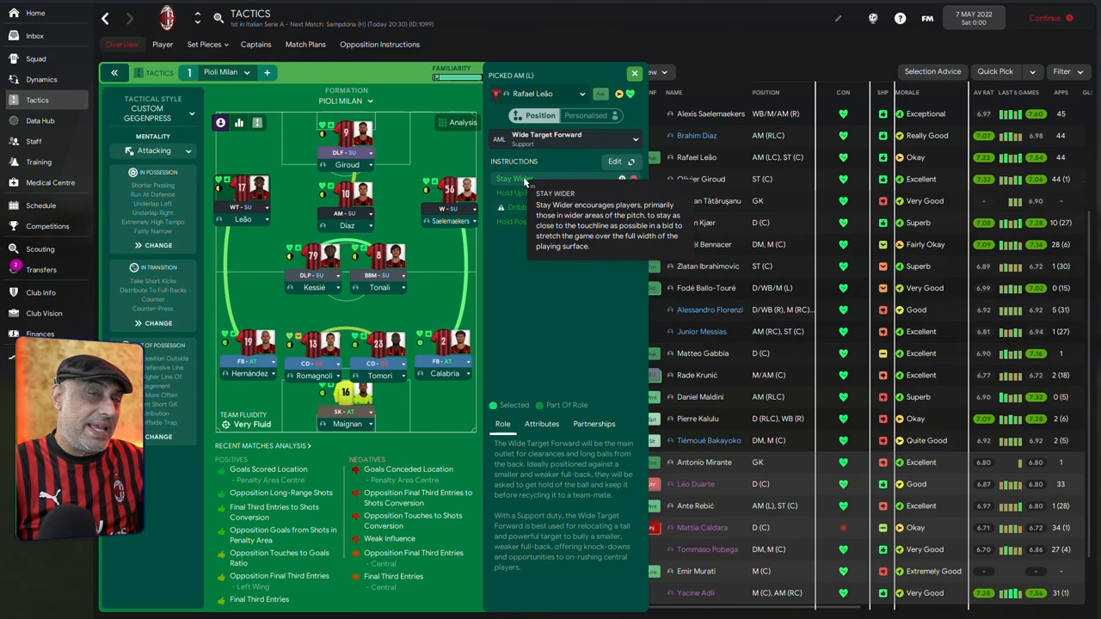
mouse_move(254, 360)
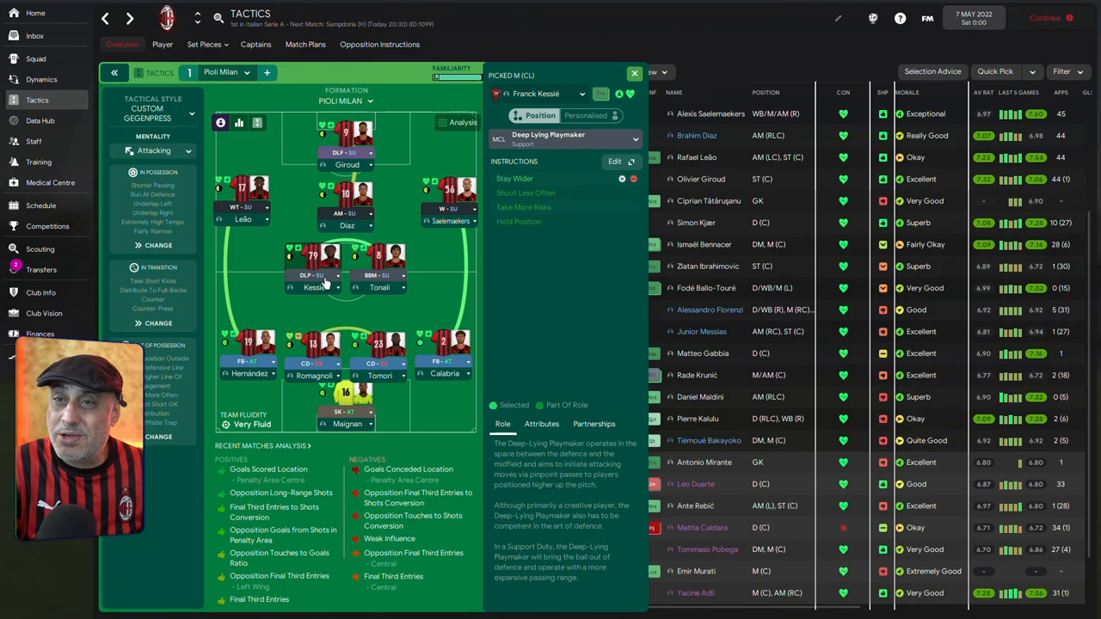
- Show Tonali's role panel, then Brahim Díaz's Attacking Midfielder (Support) instructions
left_click(379, 274)
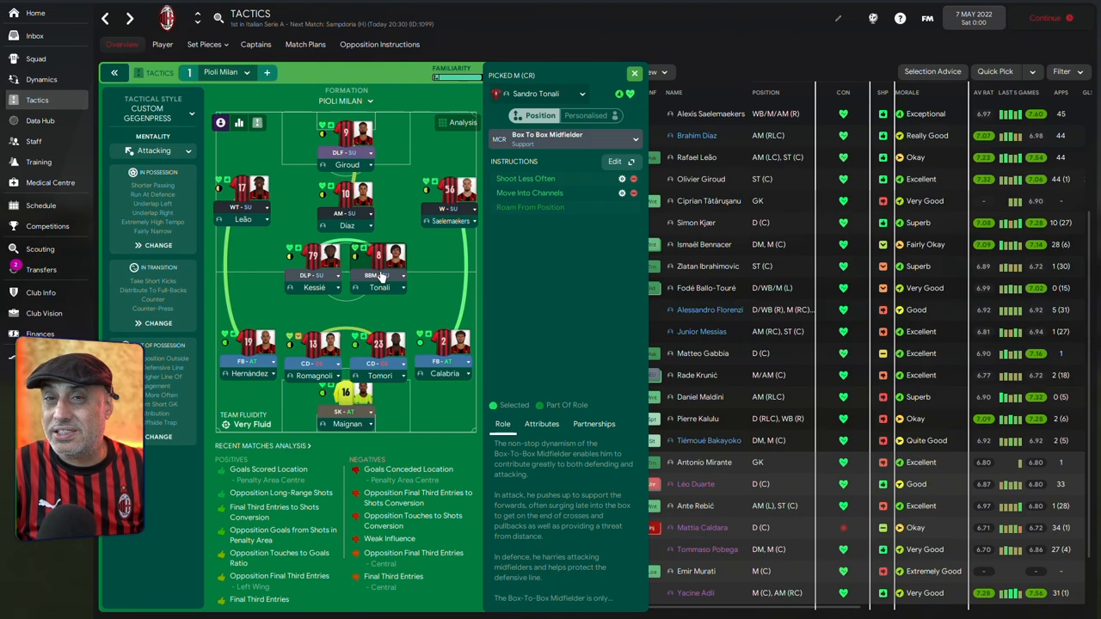
mouse_move(387, 181)
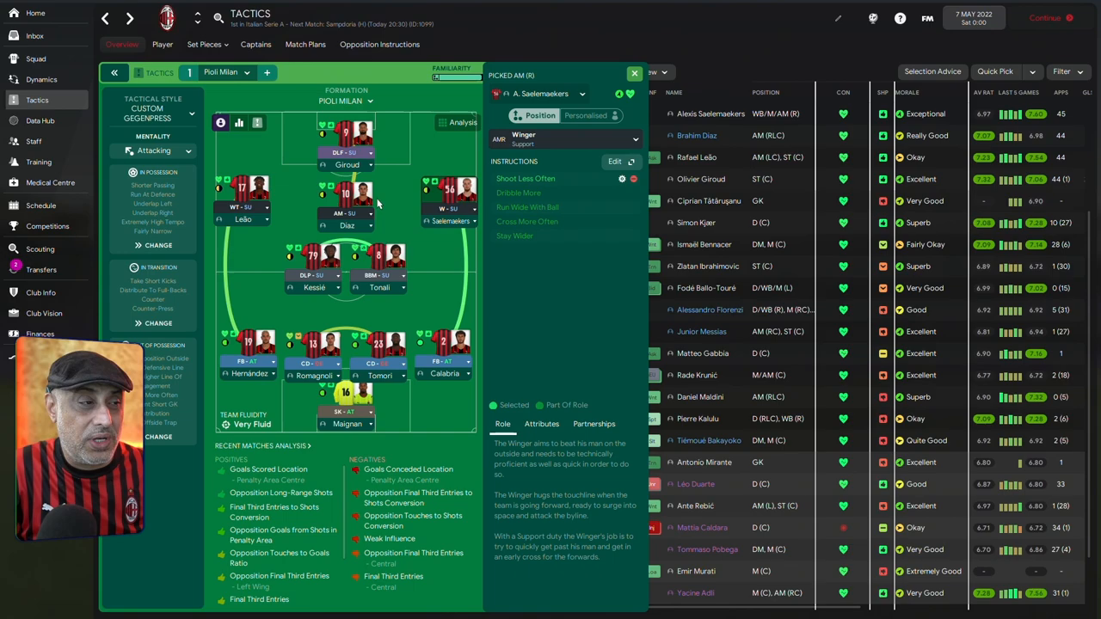
left_click(347, 205)
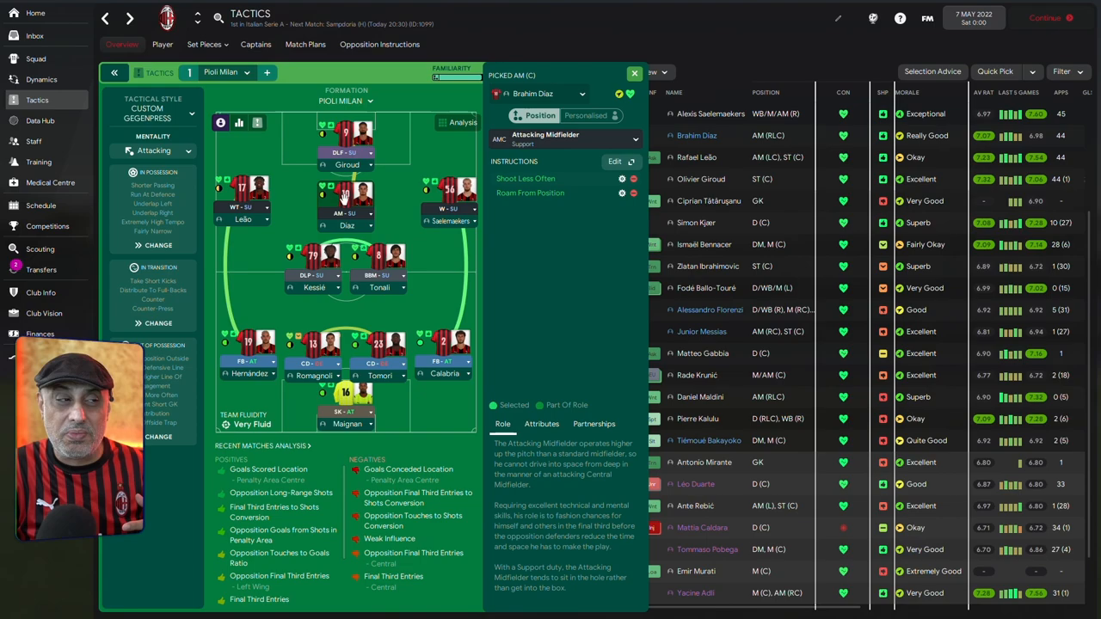
mouse_move(439, 211)
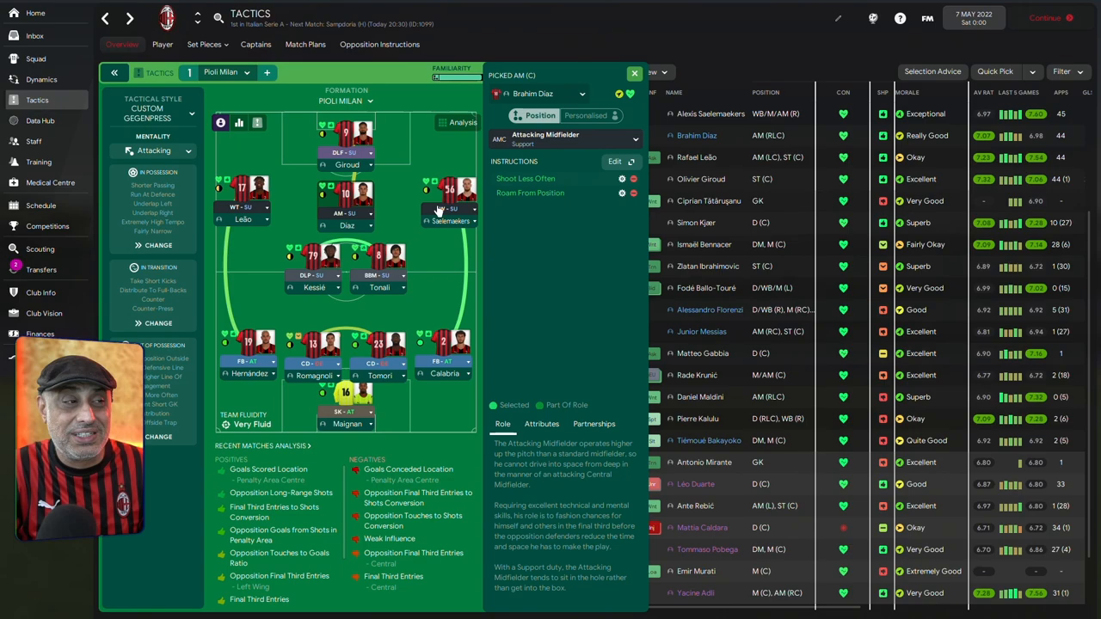